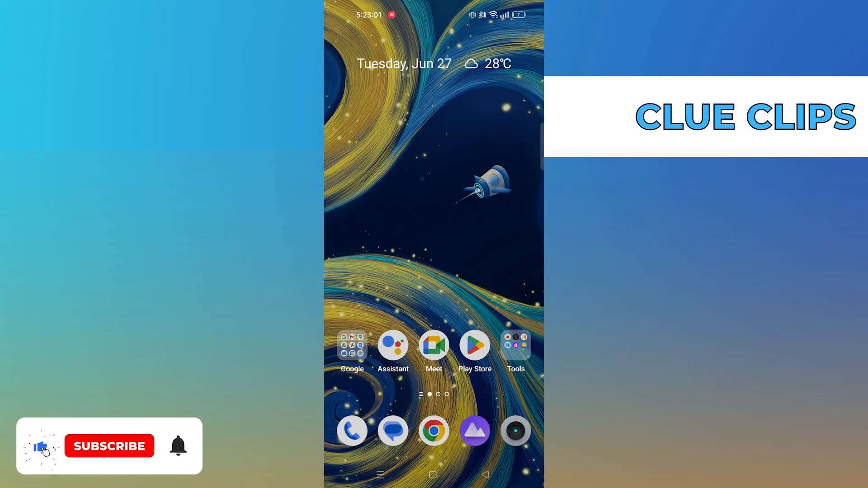
Step: Open the Social Media app folder on the home screen
{"action": "left_click", "coordinate": [108, 446]}
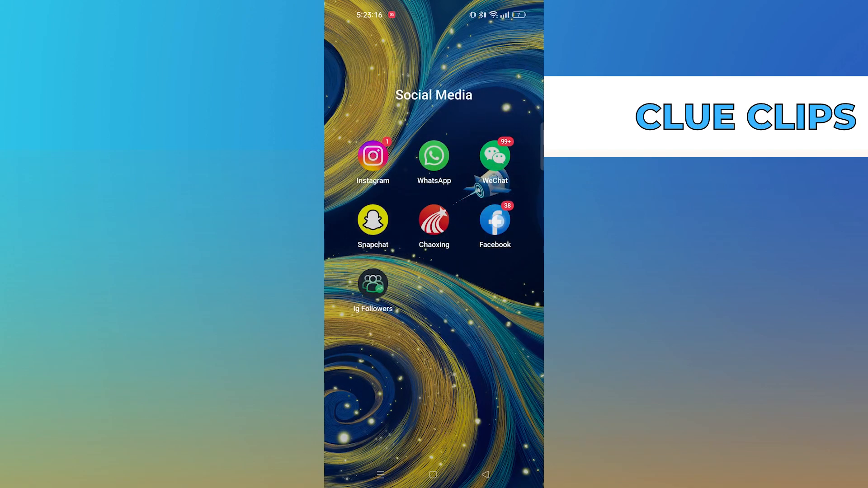
Step: Launch Facebook and scroll Settings & privacy down to the Your information section
{"action": "left_click", "coordinate": [494, 220]}
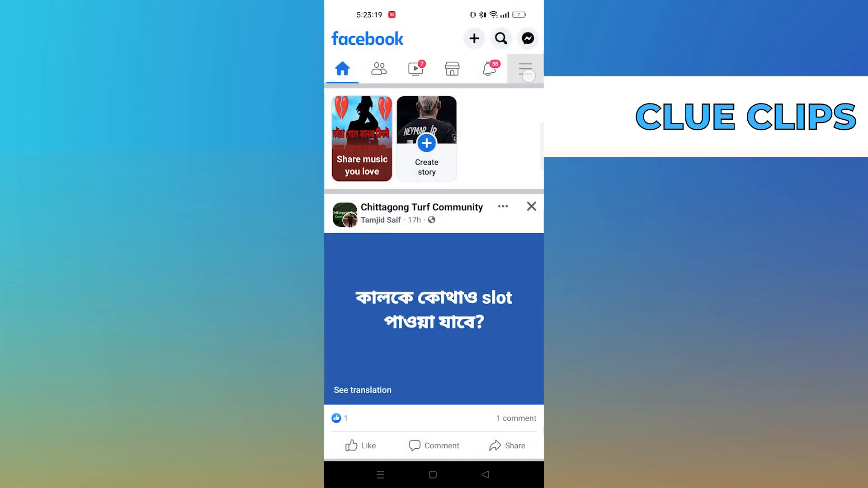
{"action": "left_click", "coordinate": [525, 69]}
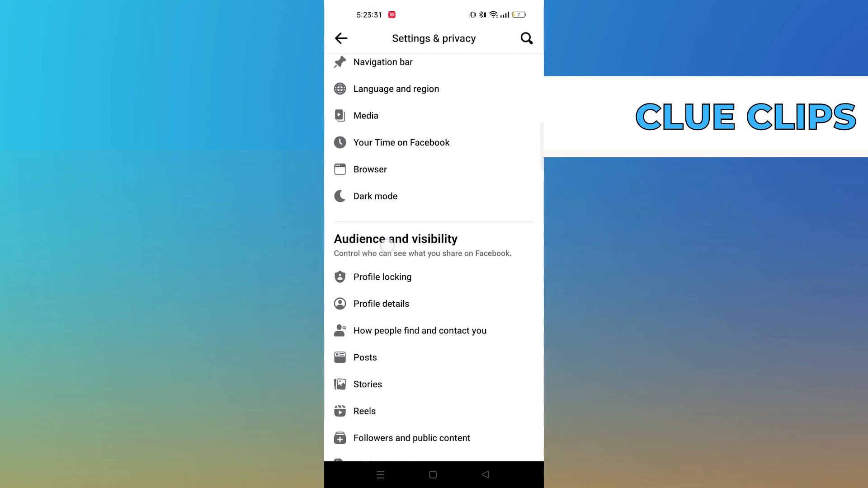
{"action": "scroll", "scroll_direction": "down", "scroll_amount": 3}
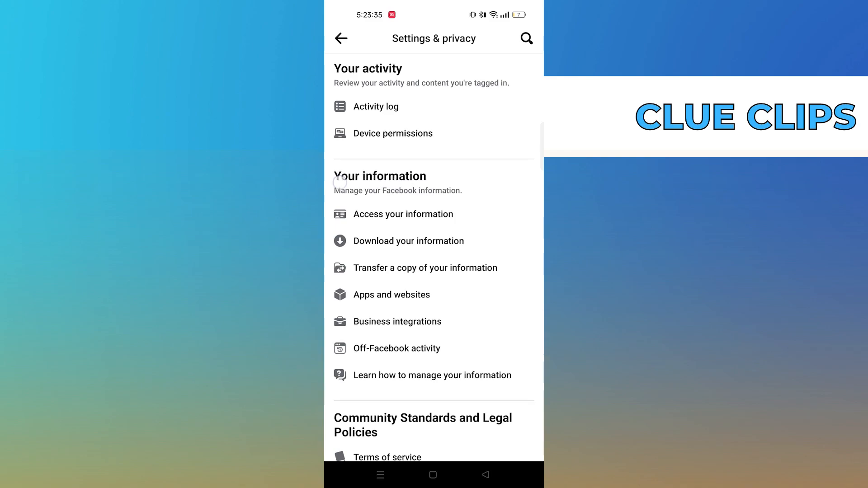
Step: Request a Download your information file with only Messages selected, reaching file options
{"action": "left_click", "coordinate": [408, 241]}
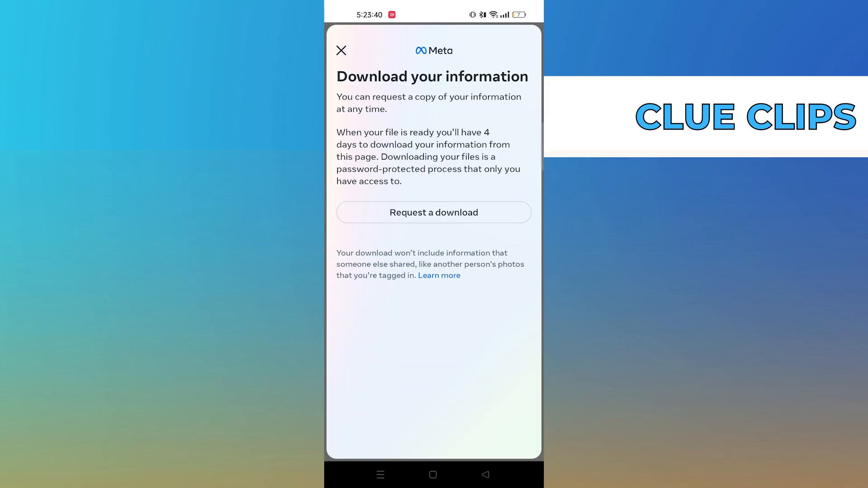
{"action": "left_click", "coordinate": [434, 212]}
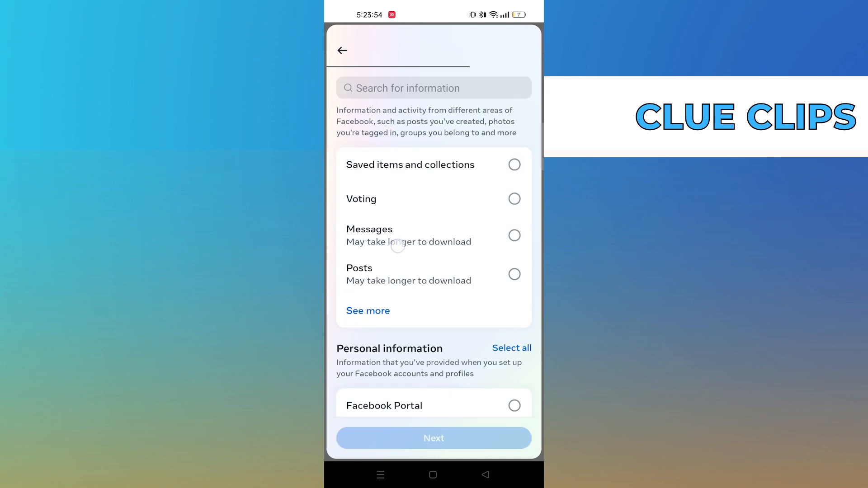
{"action": "left_click", "coordinate": [513, 235]}
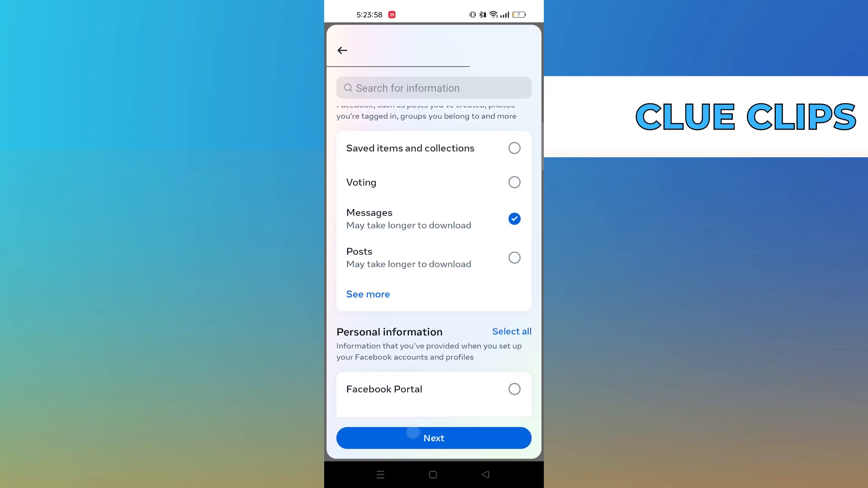
{"action": "left_click", "coordinate": [434, 438]}
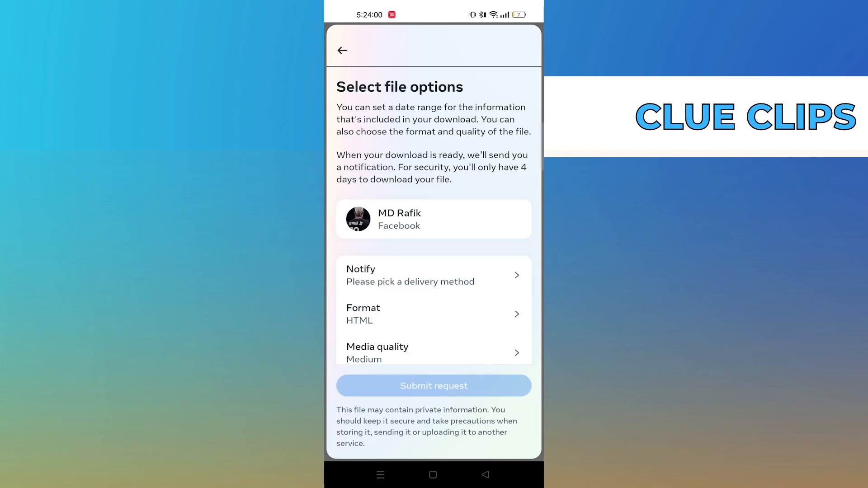
Step: Set email notification and high media quality, and choose Last week as date range
{"action": "left_click", "coordinate": [434, 275]}
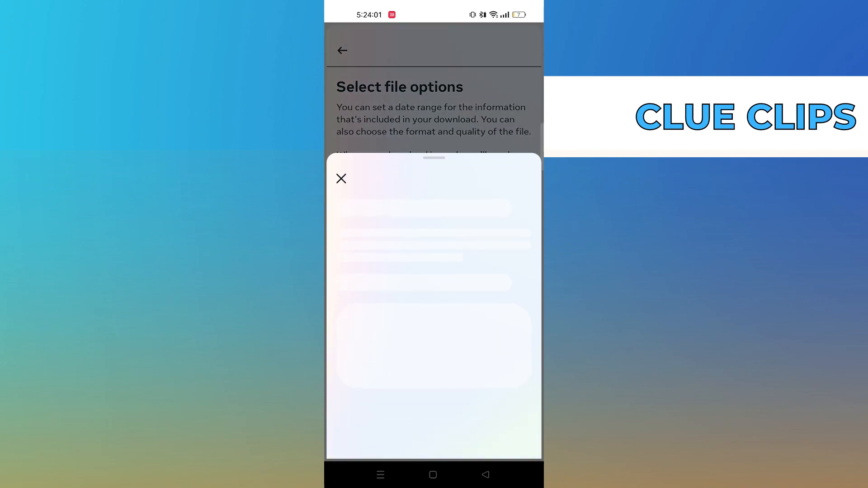
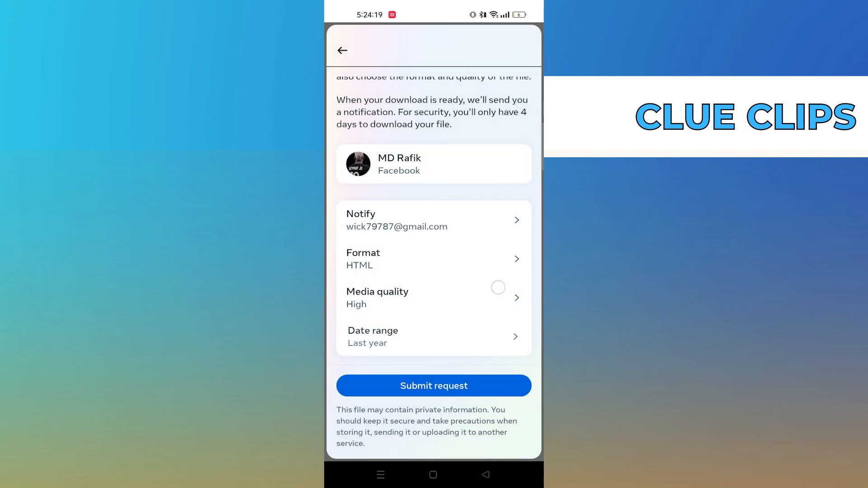
{"action": "left_click", "coordinate": [433, 336]}
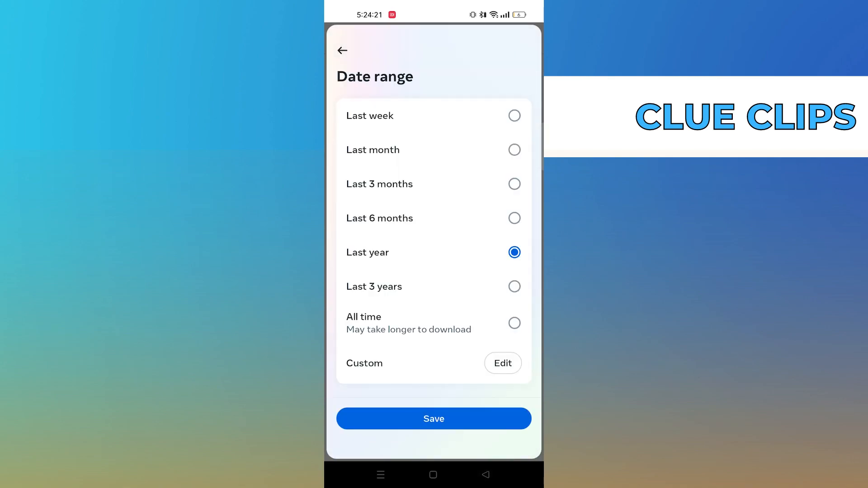
{"action": "left_click", "coordinate": [513, 115]}
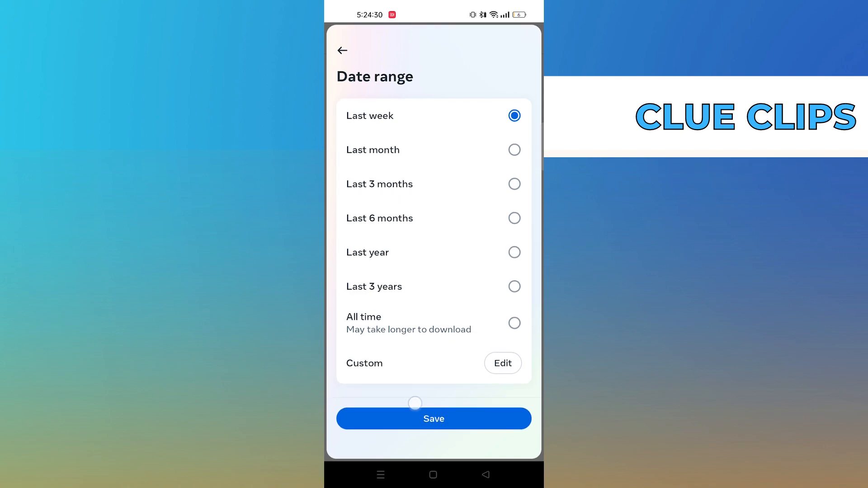